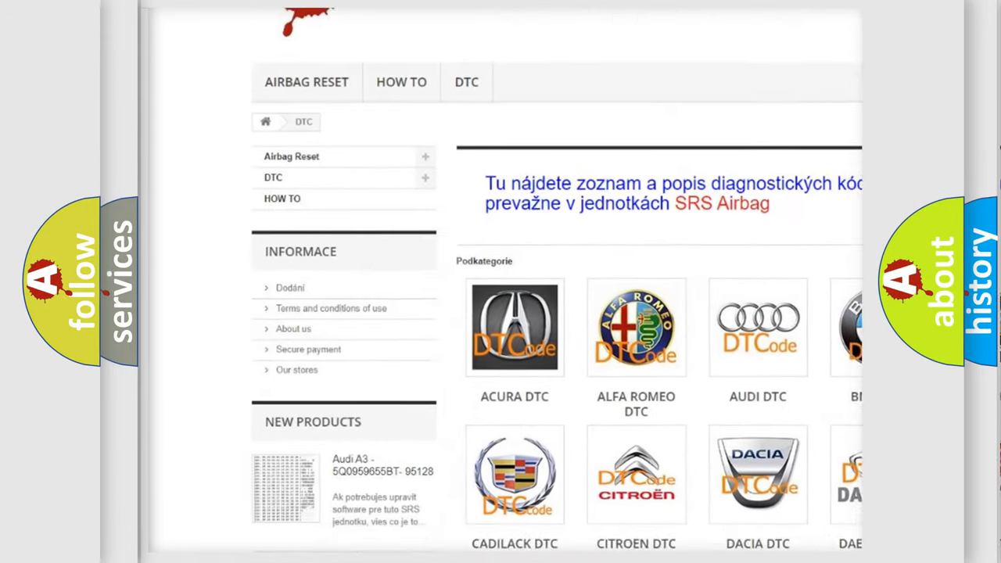
{"action": "scroll", "scroll_direction": "down", "scroll_amount": 3}
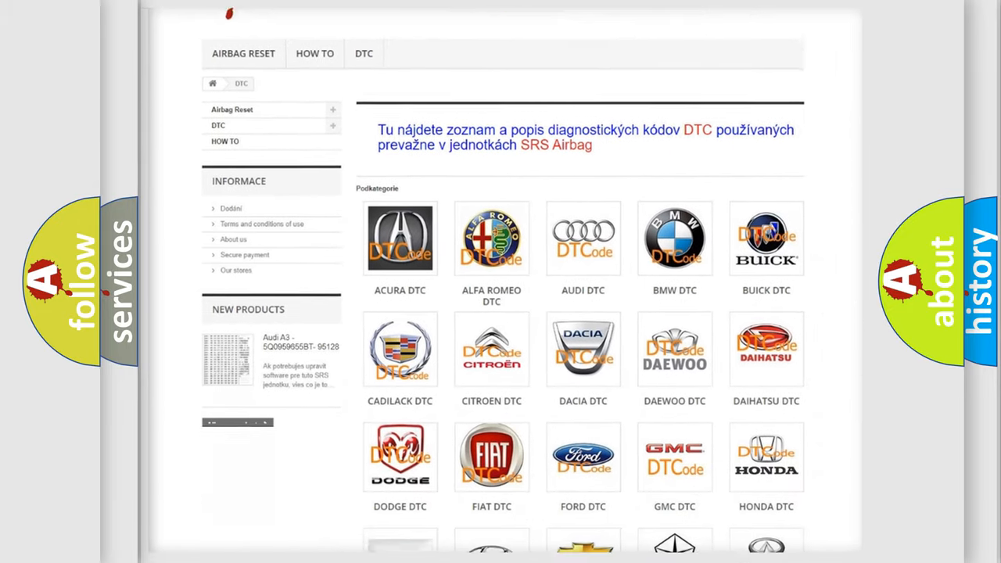
{"action": "scroll", "scroll_direction": "down", "scroll_amount": 3}
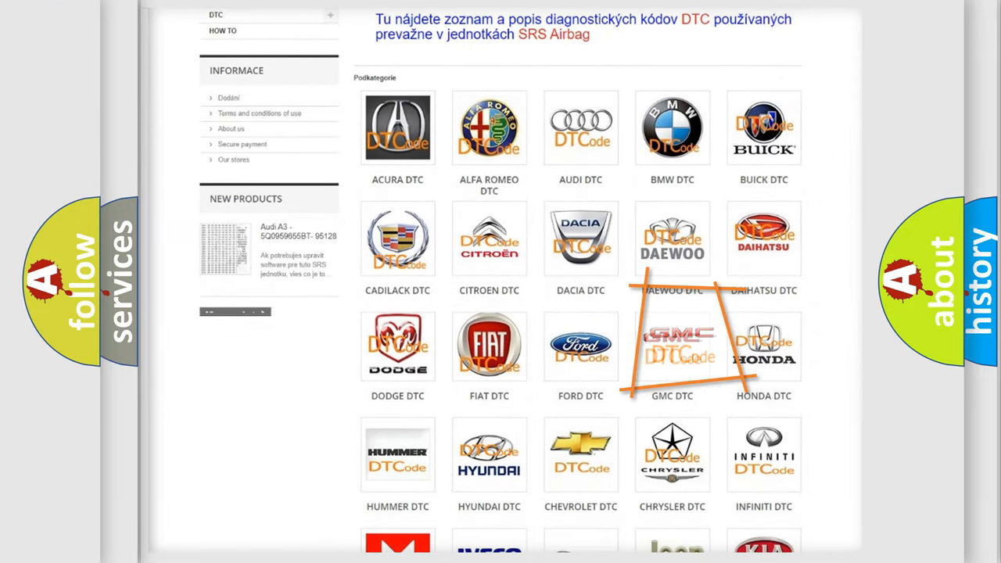